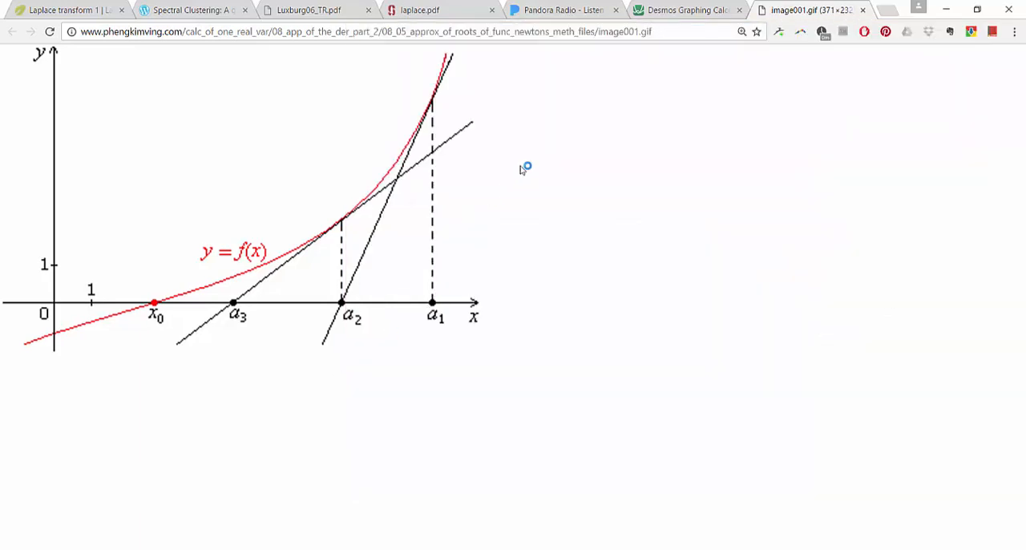
- Switch to the repl.it Python 3 tab showing the blank editor and console
{"action": "left_click", "coordinate": [818, 10]}
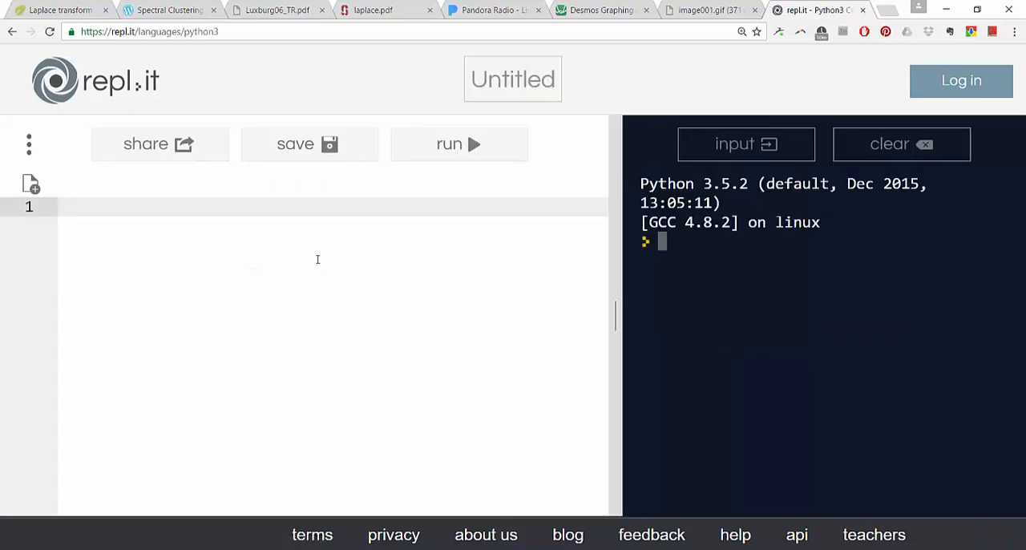